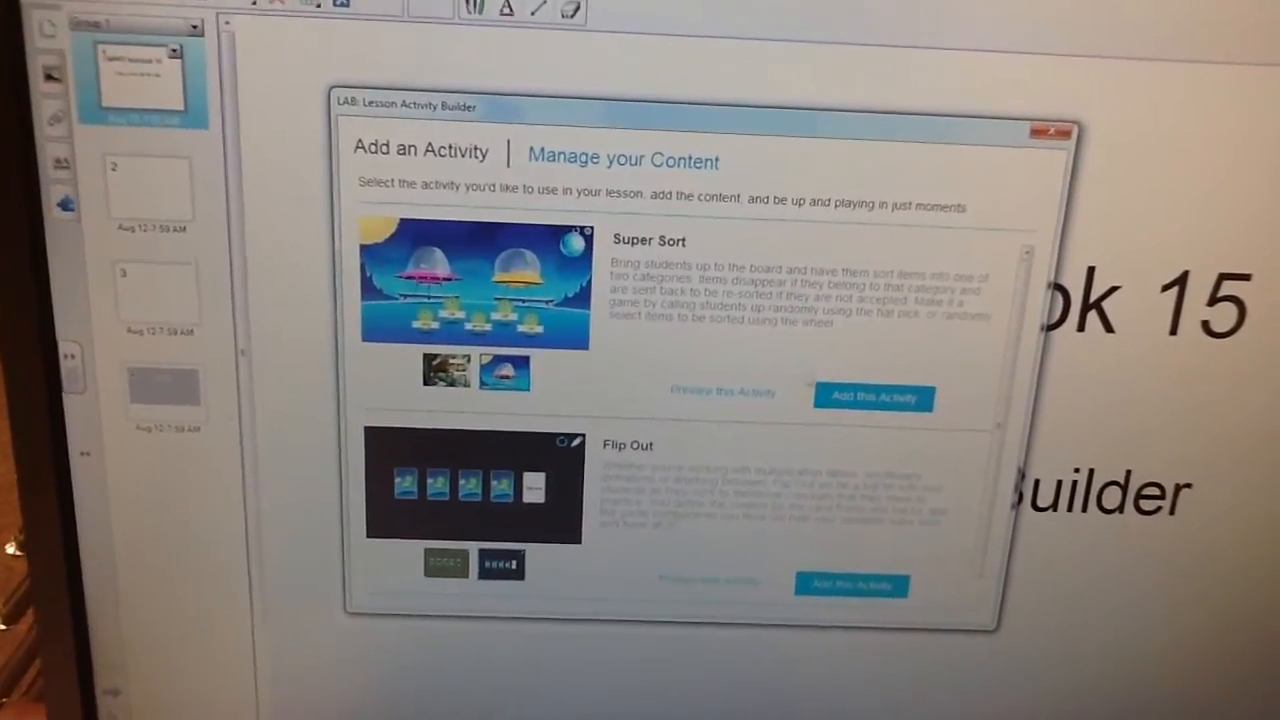
- Add a Super Sort activity and choose the Sort in Space design
{"action": "left_click", "coordinate": [873, 397]}
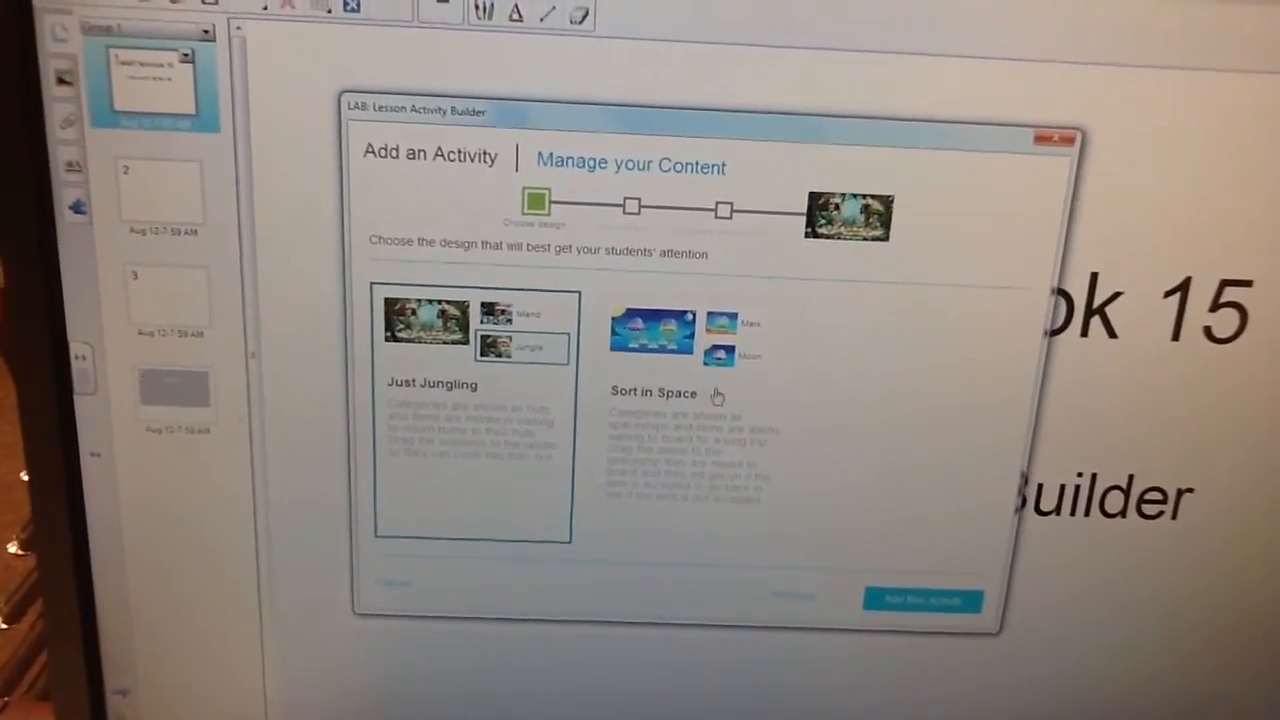
{"action": "left_click", "coordinate": [651, 332]}
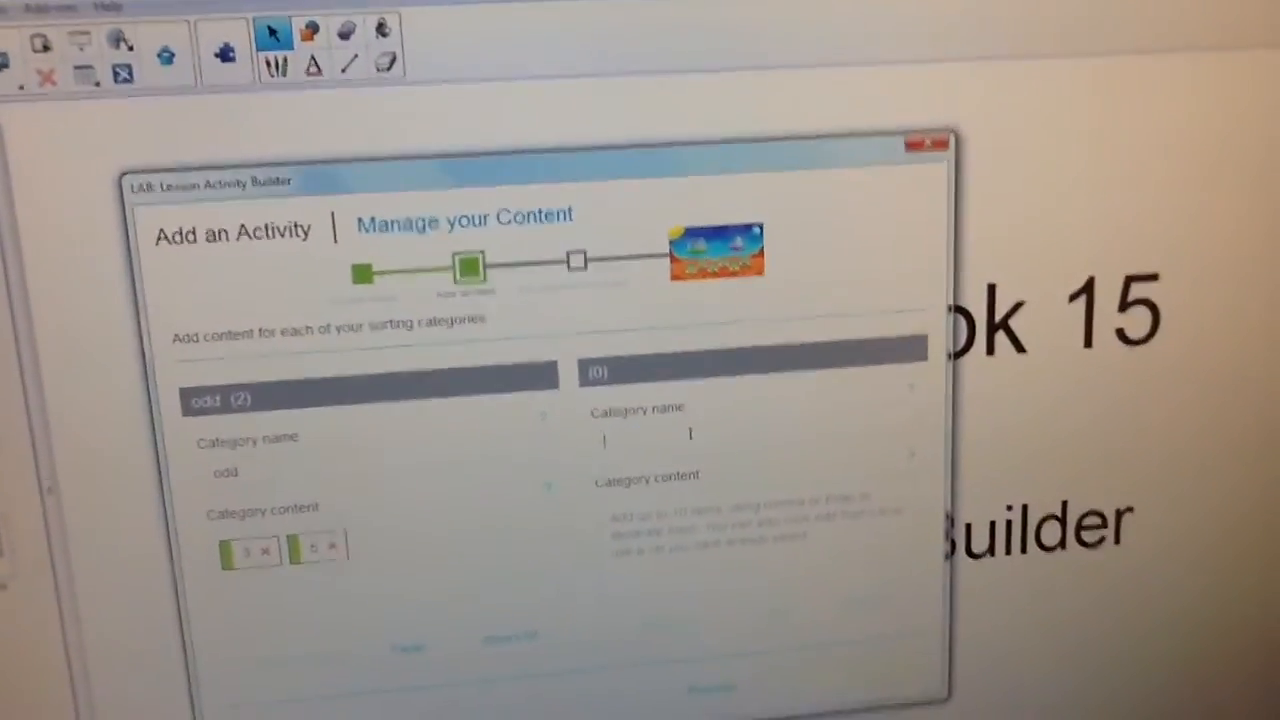
- Name the categories odd (3, 5) and even (10, 8)
{"action": "type", "text": "even"}
{"action": "left_click", "coordinate": [755, 525]}
{"action": "type", "text": "10 8"}
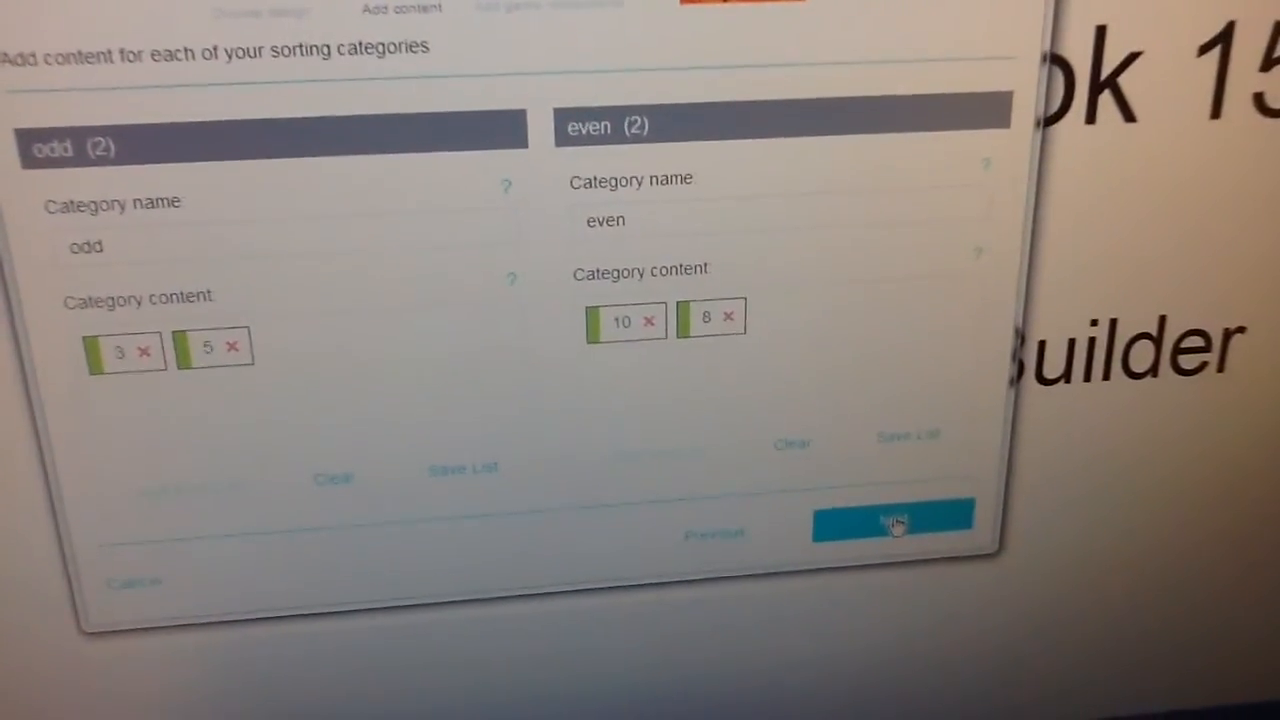
- Finish the Super Sort activity so it loads onto the Notebook page
{"action": "left_click", "coordinate": [890, 520]}
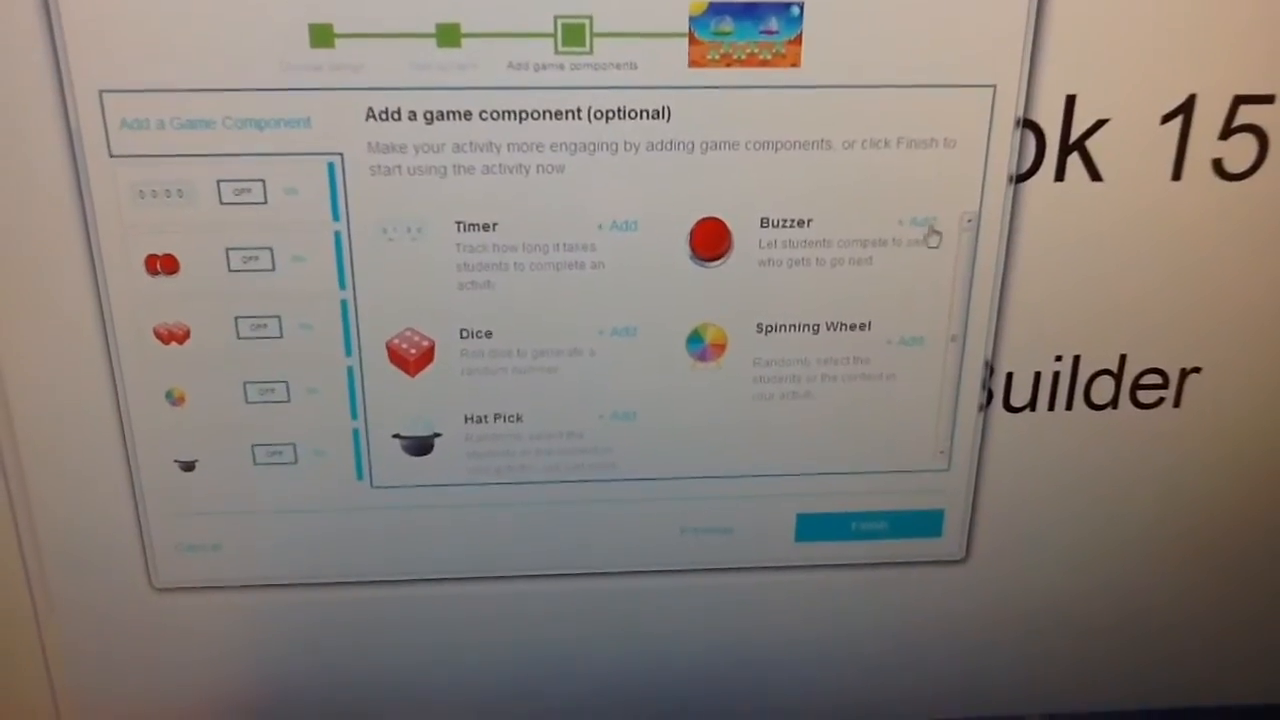
{"action": "left_click", "coordinate": [866, 525]}
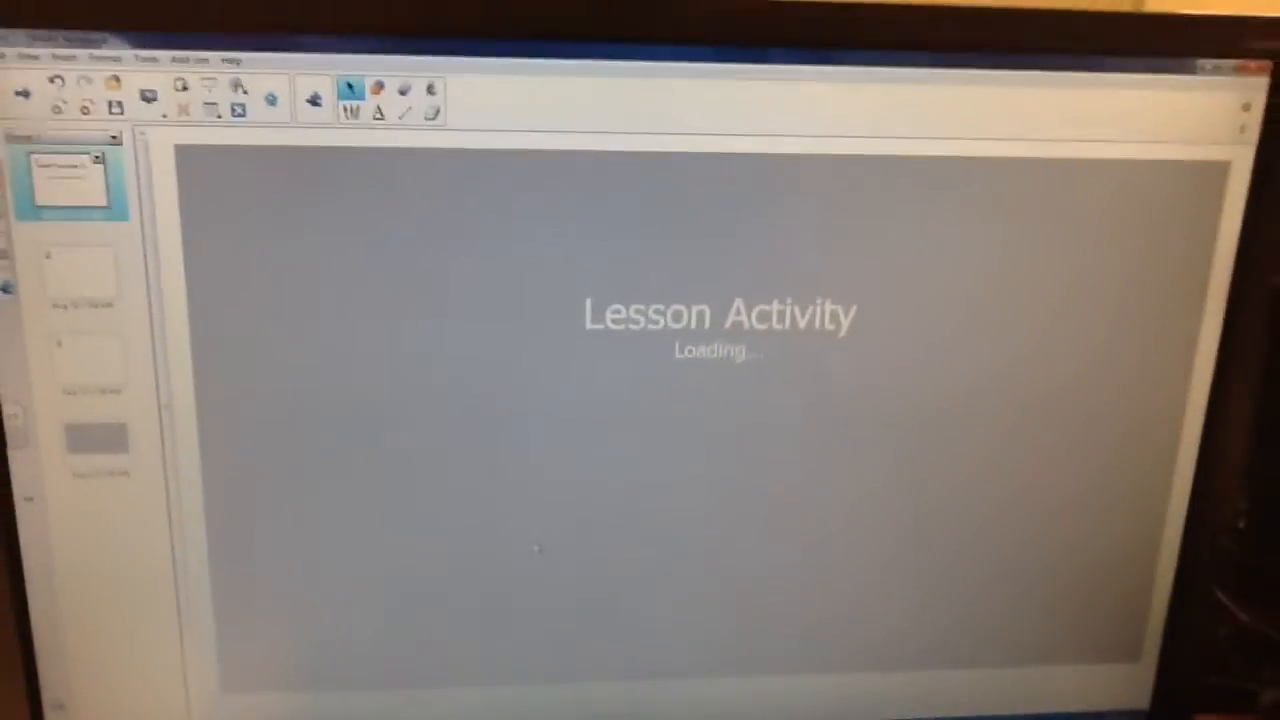